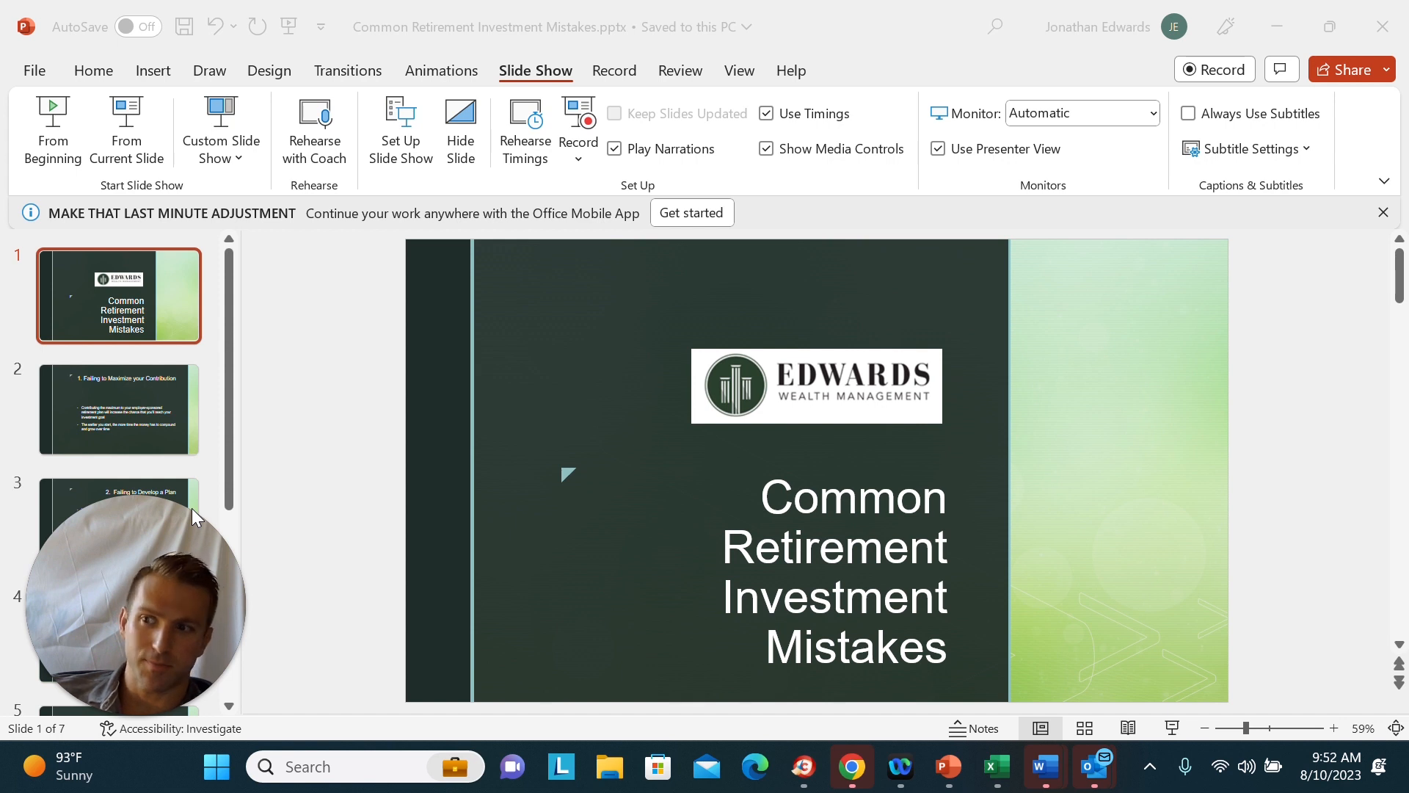
mouse_move(53, 129)
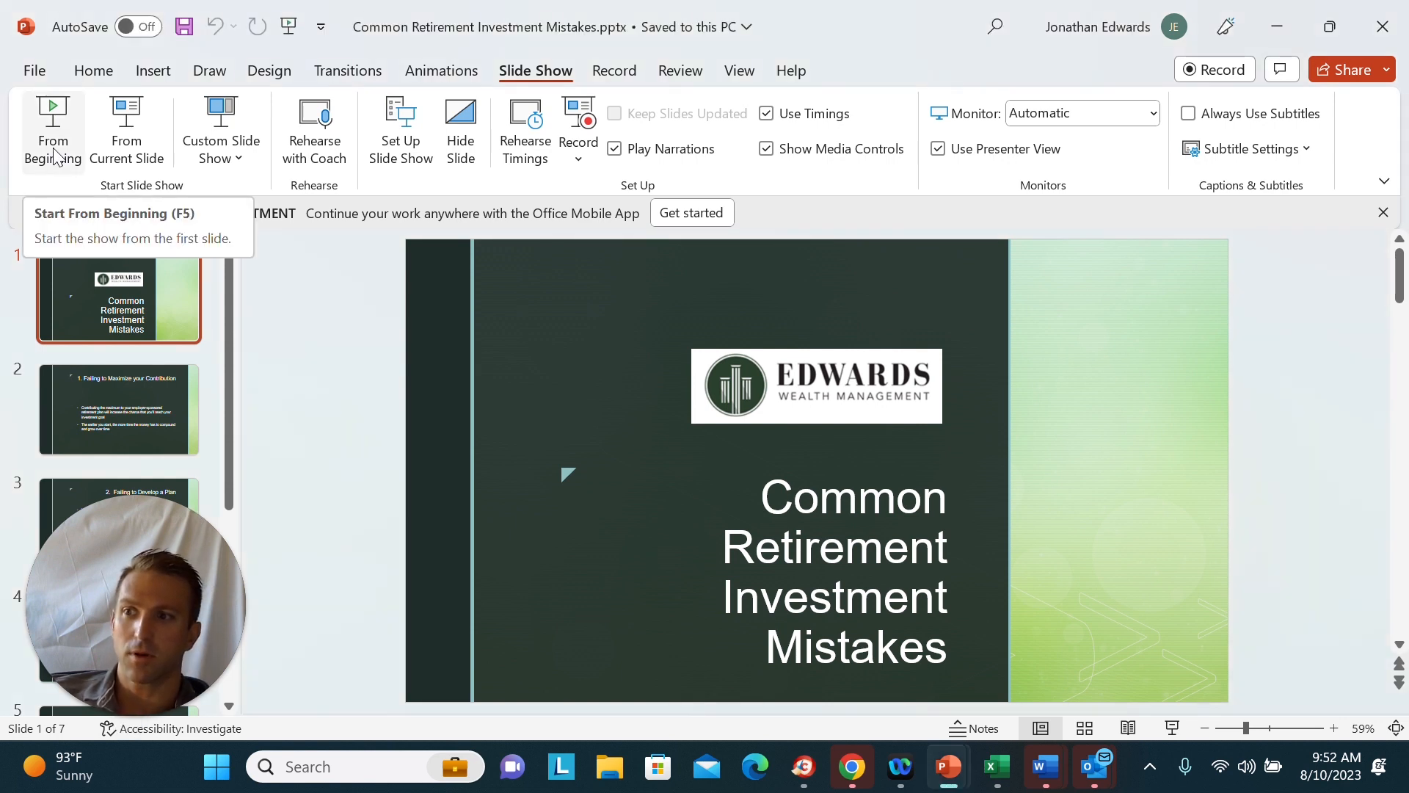
Launch the retirement mistakes slideshow from slide 1 with Presenter View
click(52, 117)
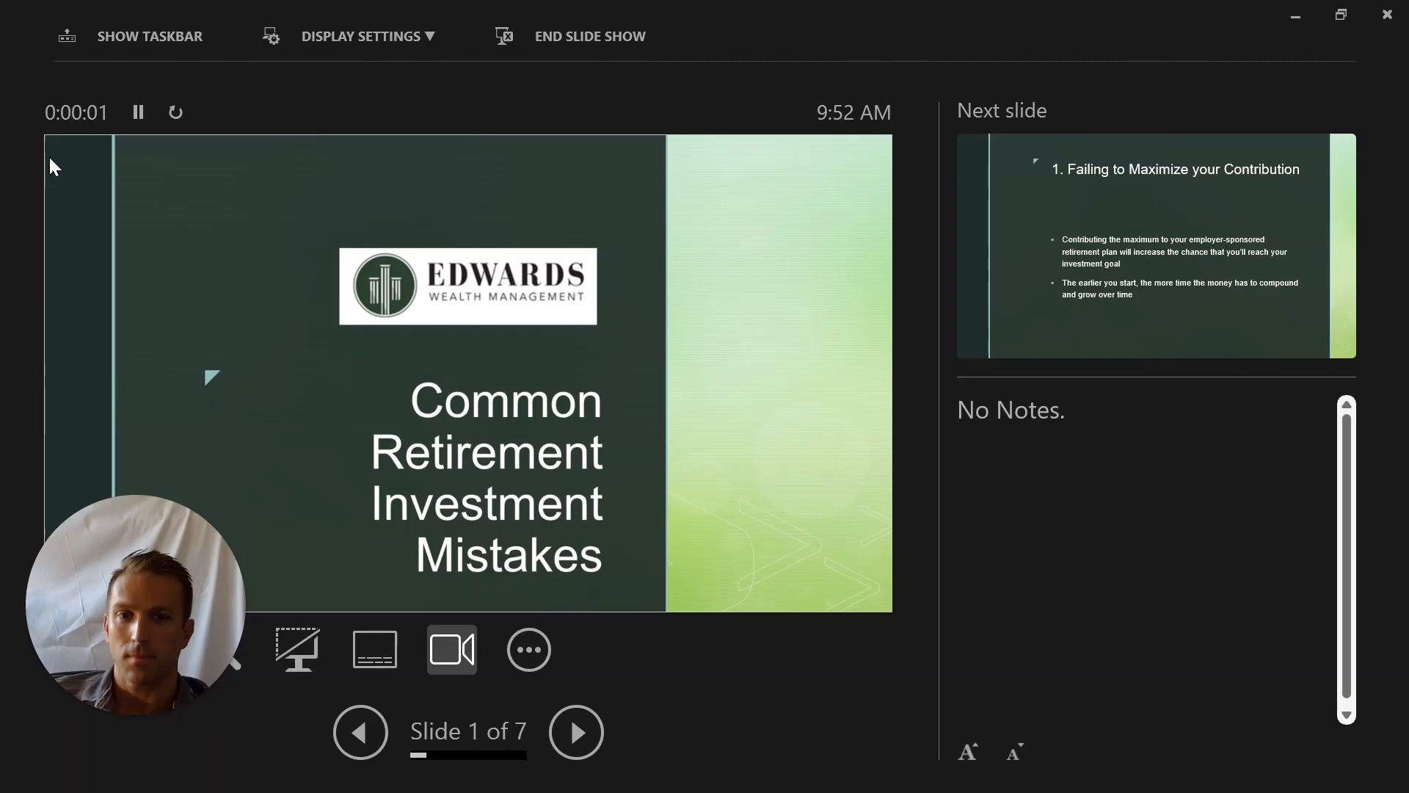
Advance from the Maximize Contribution slide to slide 3, 'Failing to Develop a Plan'
click(575, 732)
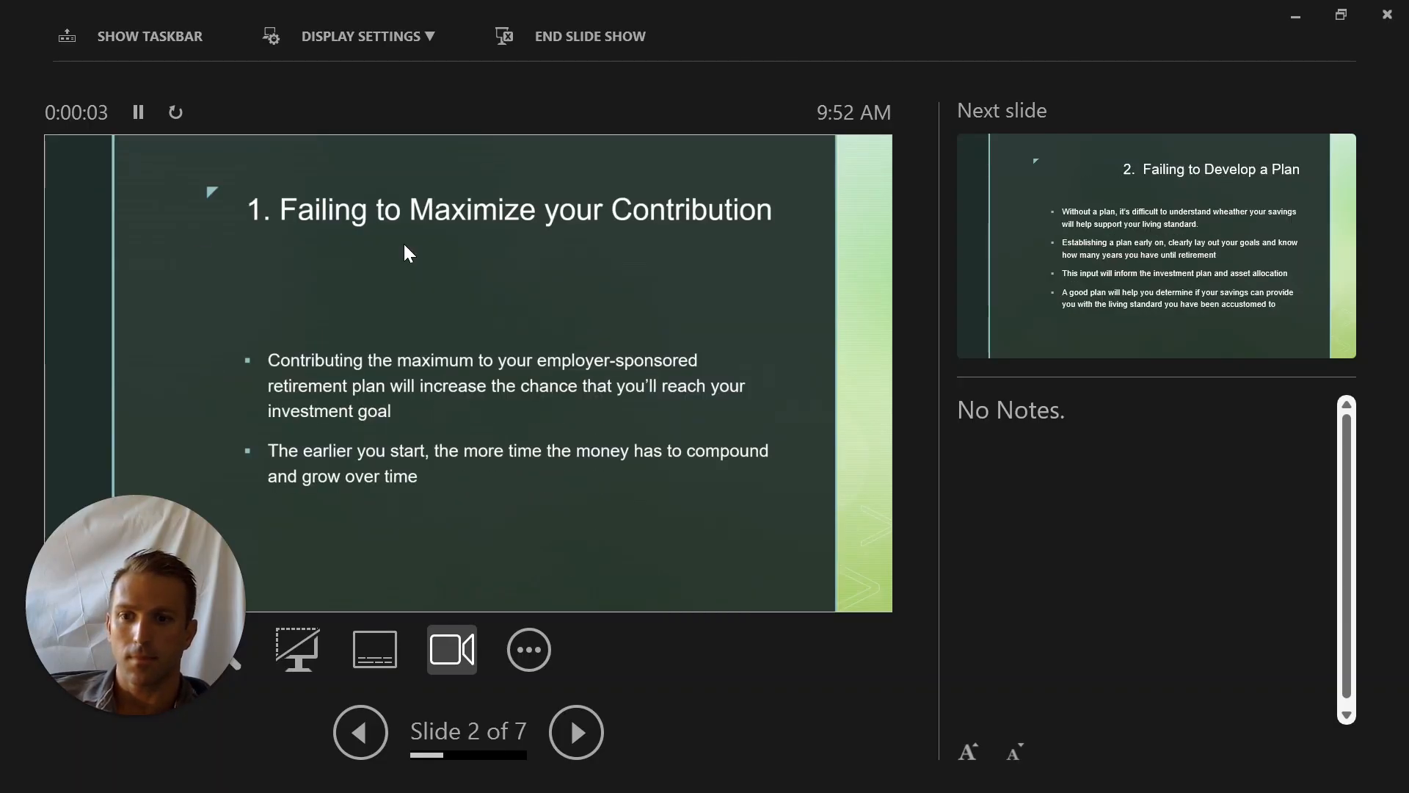
mouse_move(1087, 341)
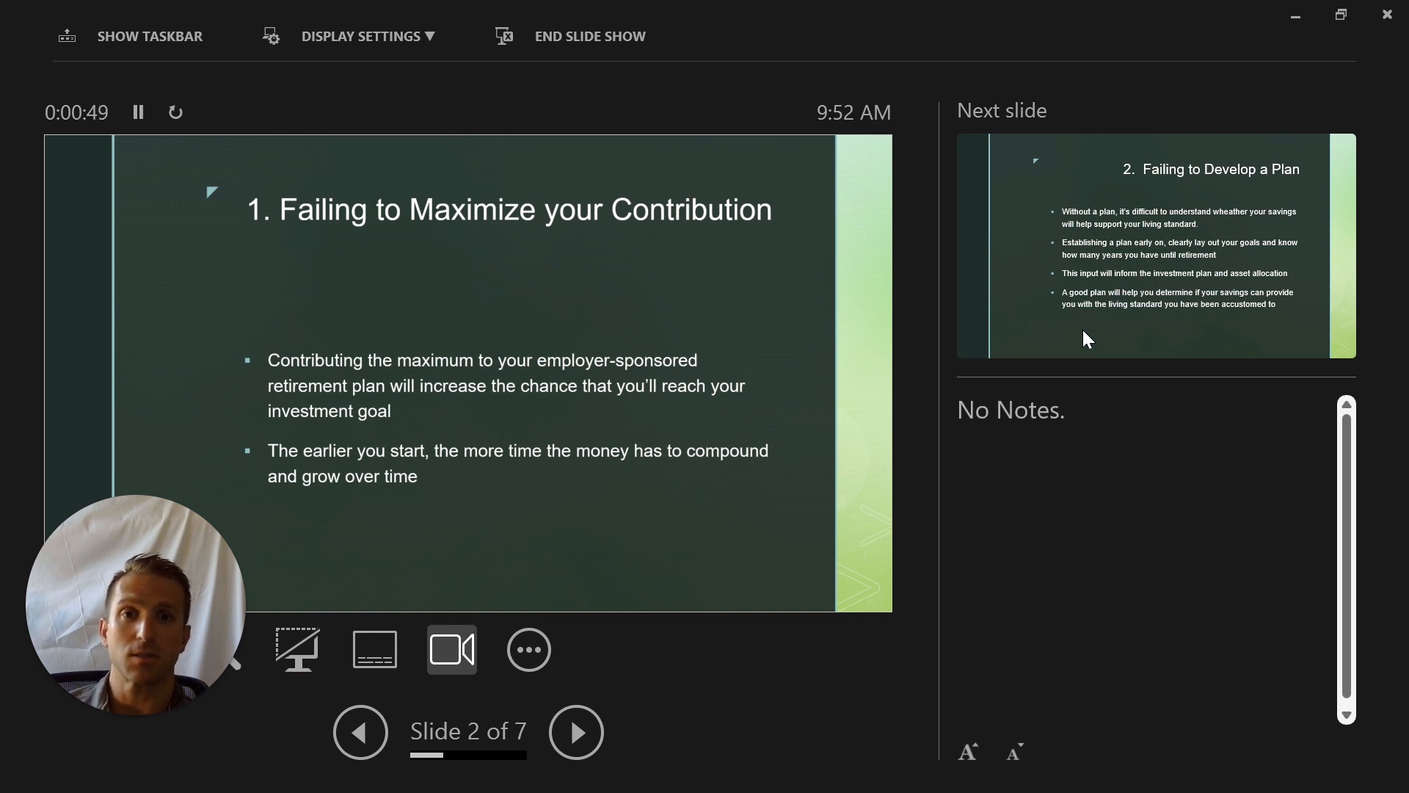
click(581, 732)
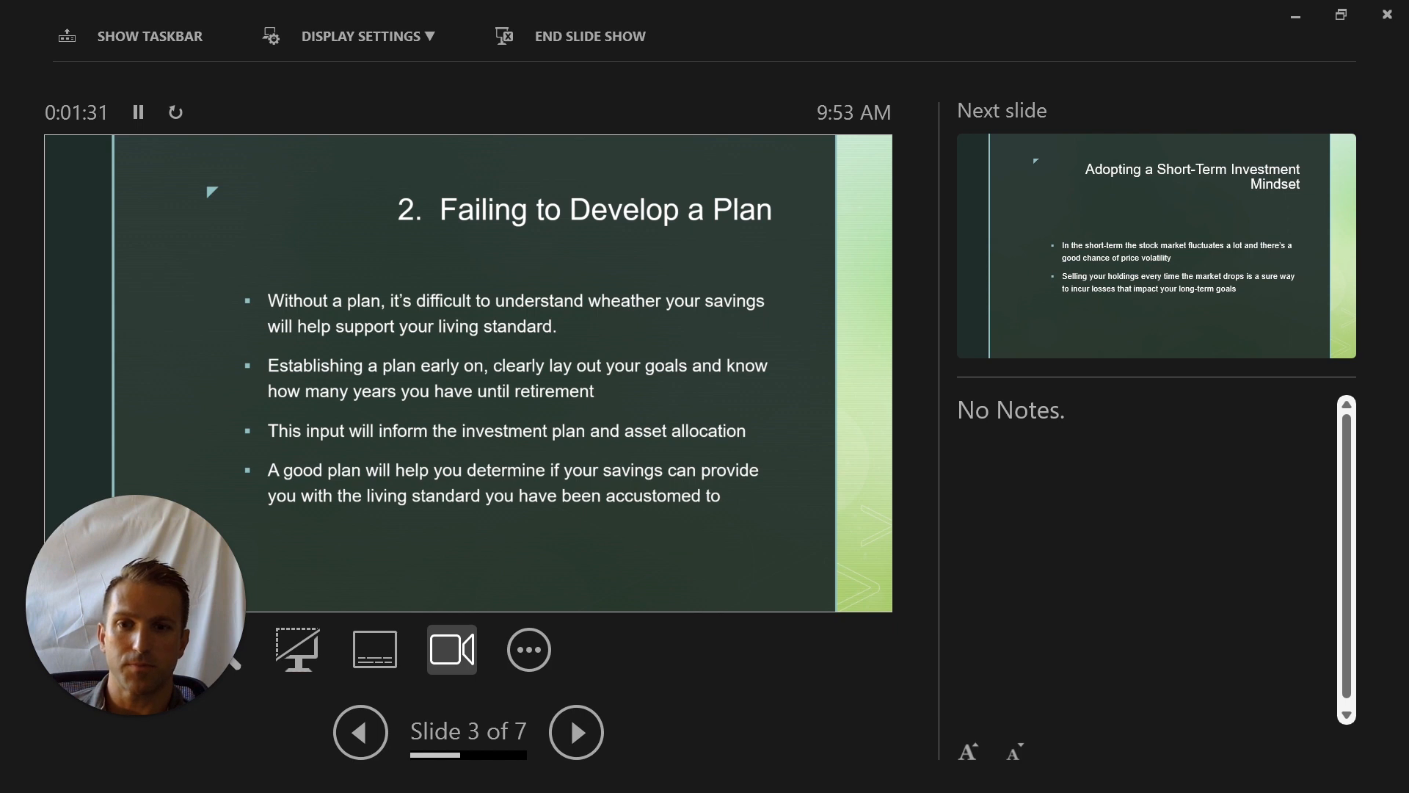
Advance to slide 4 of 7, 'Adopting a Short-Term Investment Mindset'
click(576, 731)
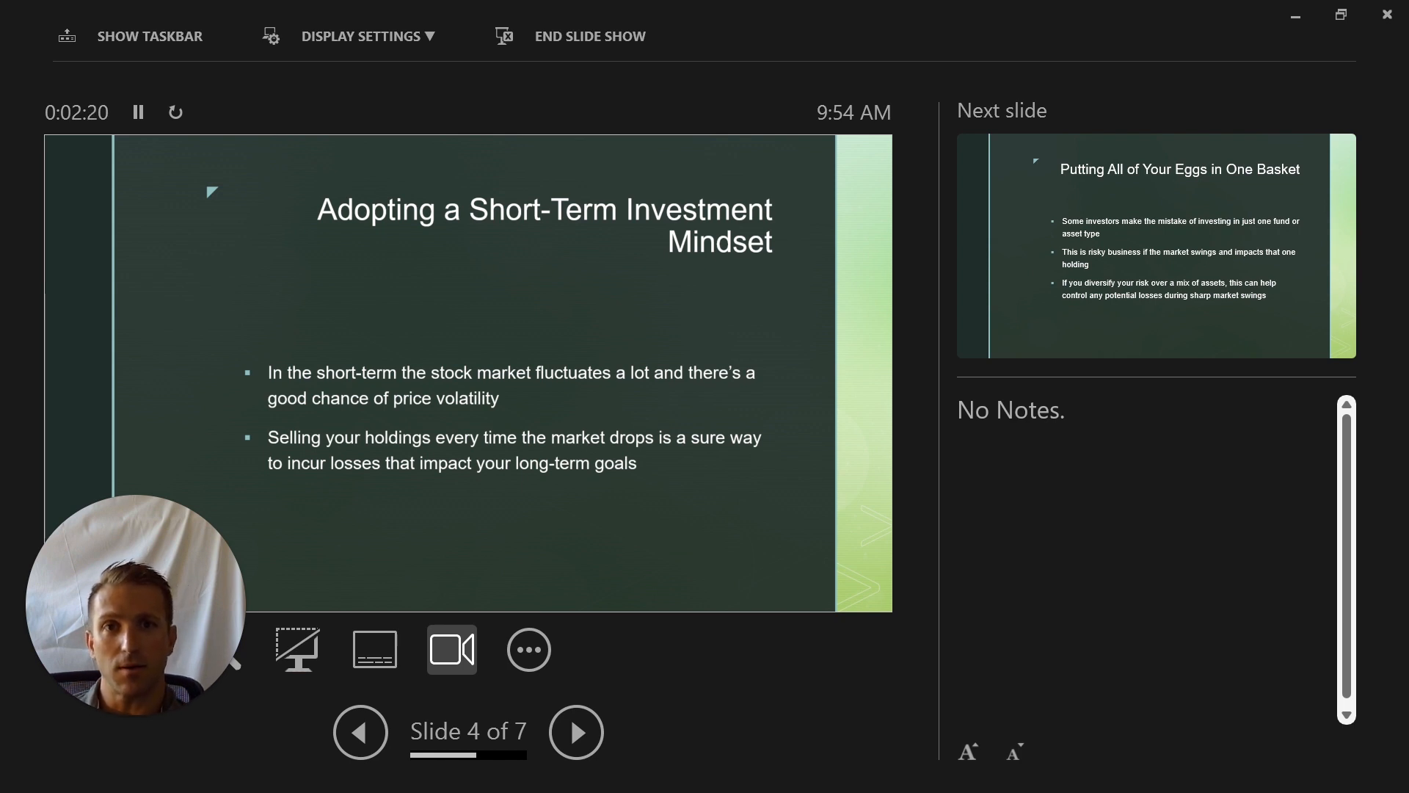
Advance past 'Putting All of Your Eggs in One Basket' to the 'Questions?' slide 6
click(576, 732)
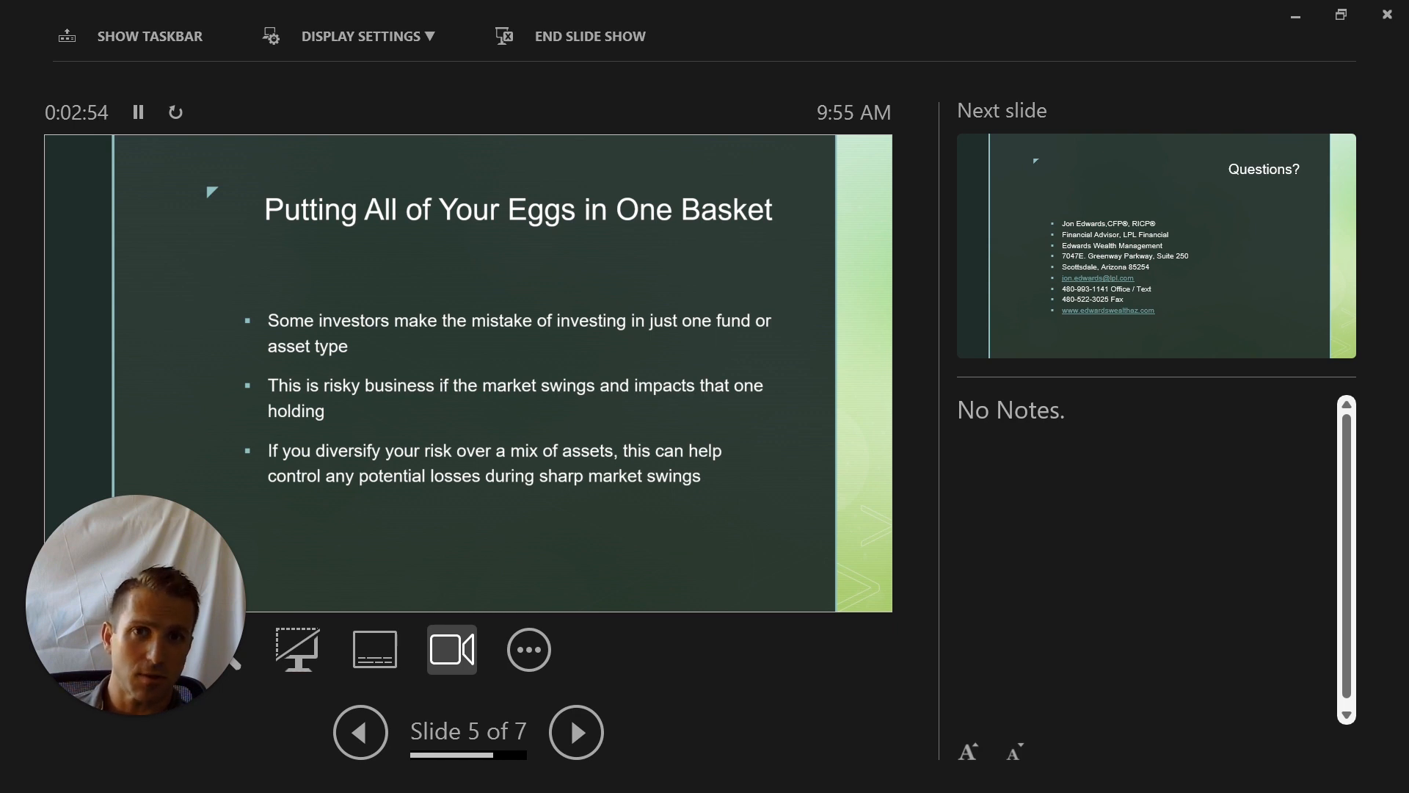
click(577, 732)
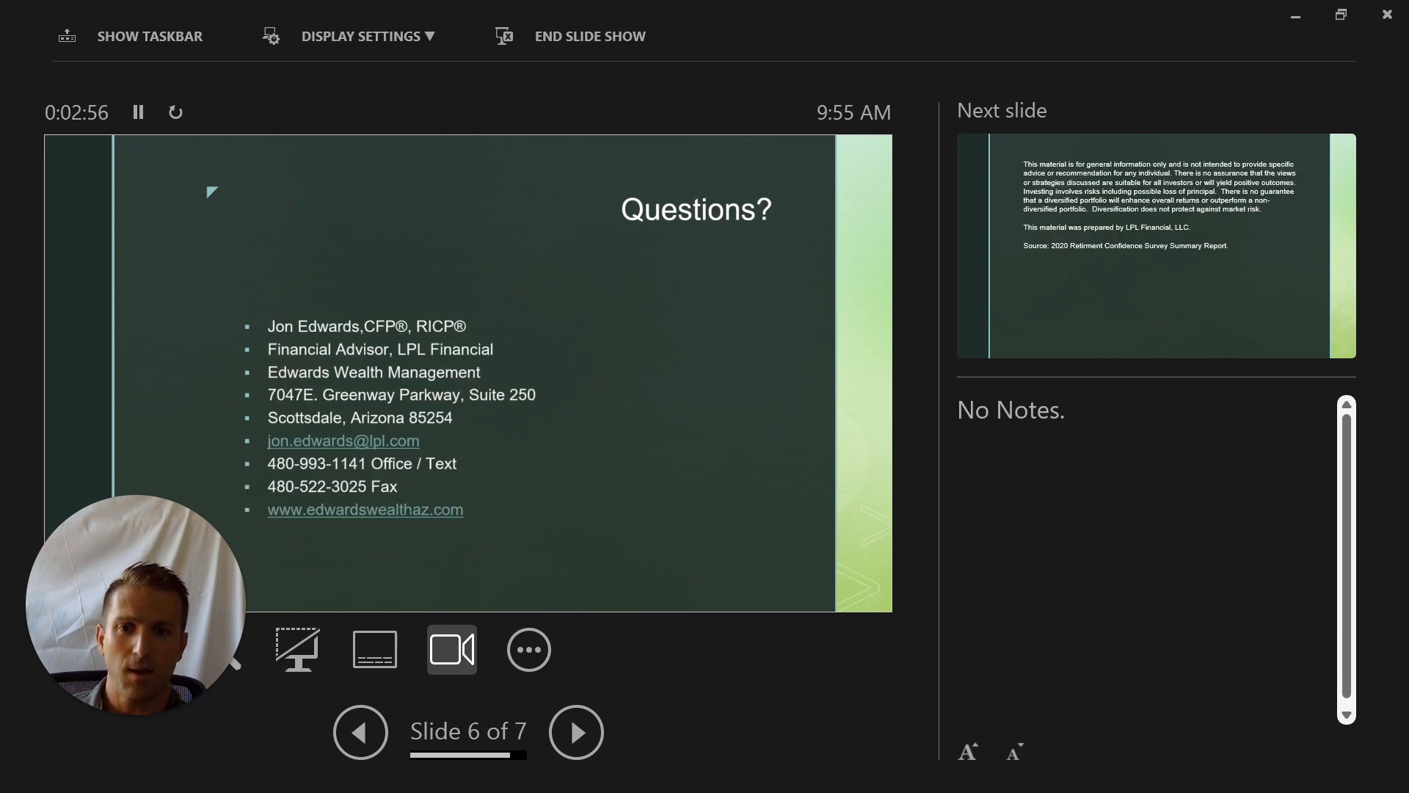